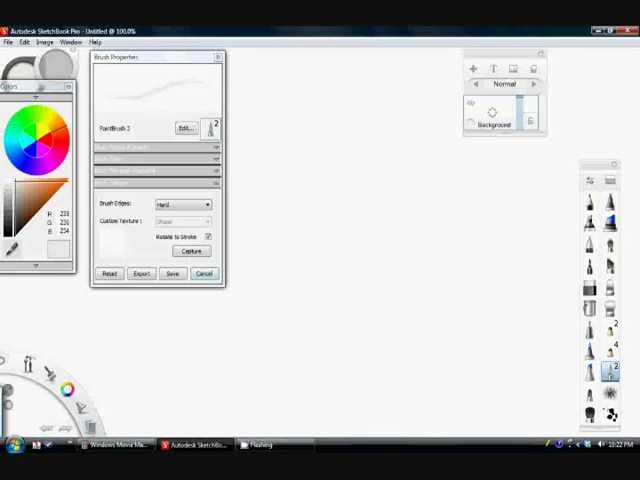
- Cancel the Brush Properties window, closing the brush settings unchanged
left_click(205, 274)
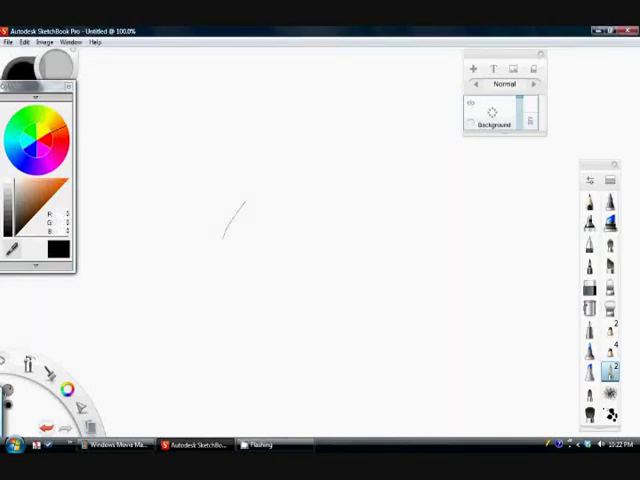
- Draw fine and bold parallel hatch strokes in an arc near the canvas centre
left_click_drag(245, 205, 235, 255)
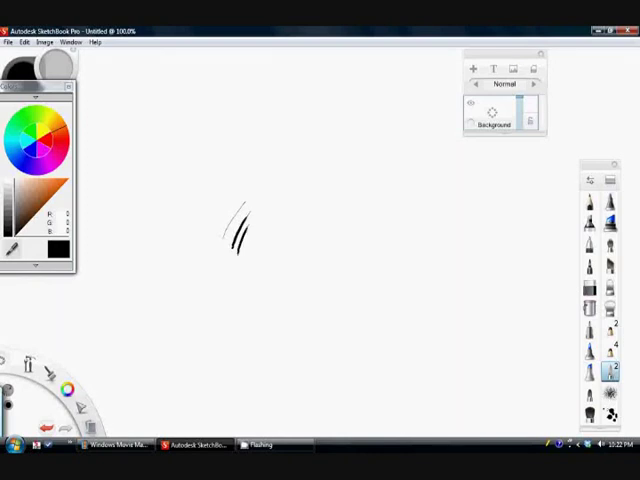
left_click_drag(250, 175, 215, 220)
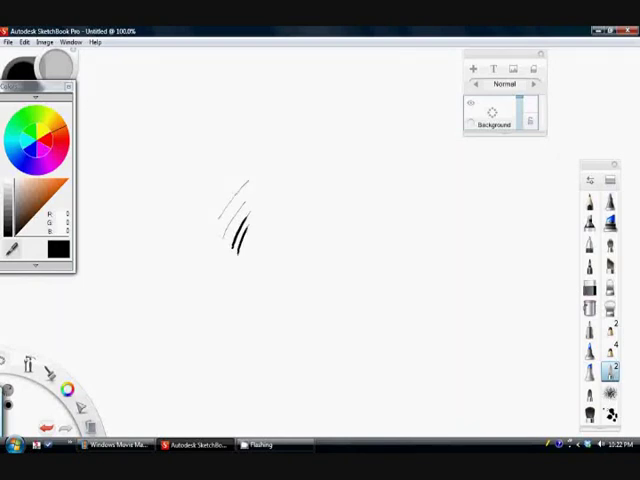
left_click_drag(270, 165, 215, 230)
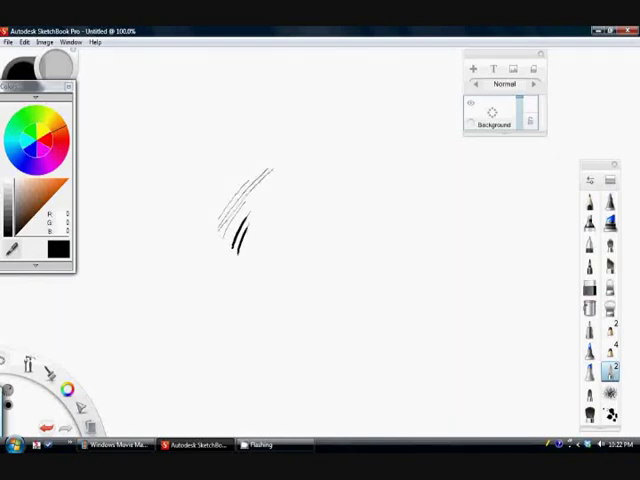
left_click_drag(270, 175, 235, 235)
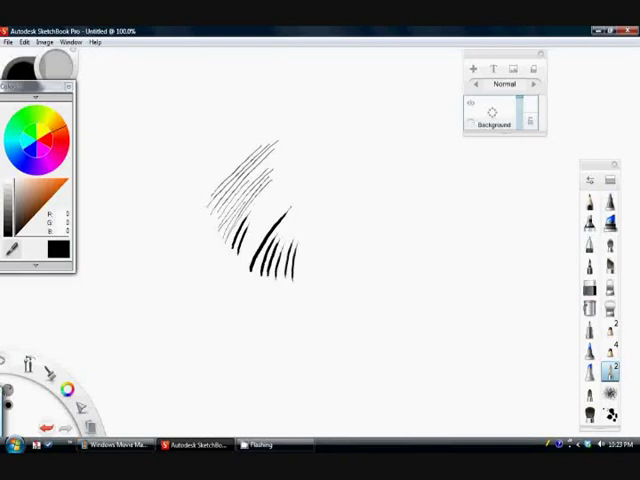
left_click_drag(290, 240, 310, 290)
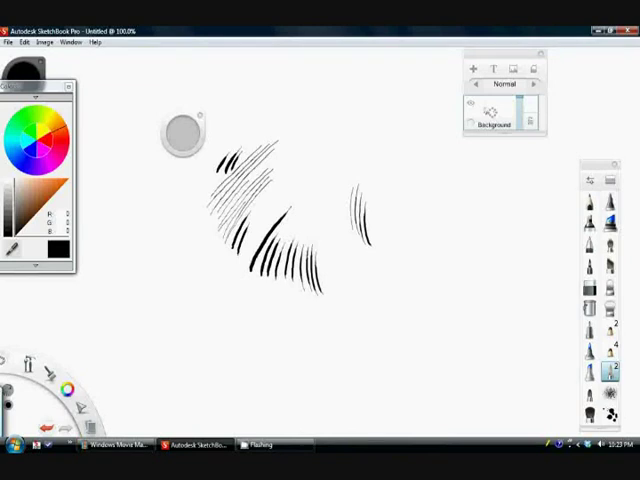
- Lay tall vertical strokes and crossing lines into a dense block on the right
left_click_drag(340, 255, 348, 285)
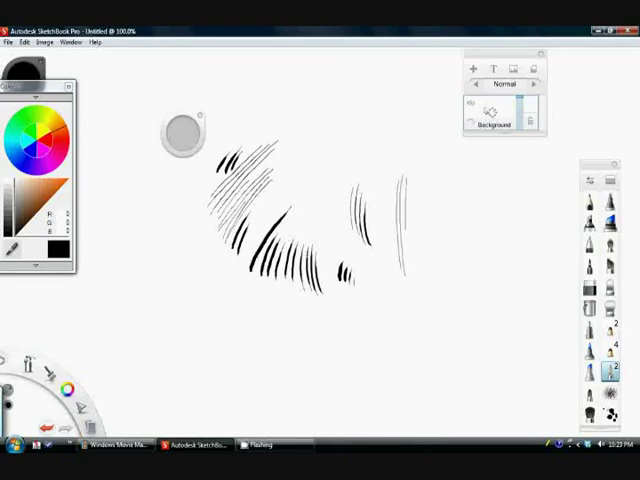
left_click_drag(415, 180, 412, 300)
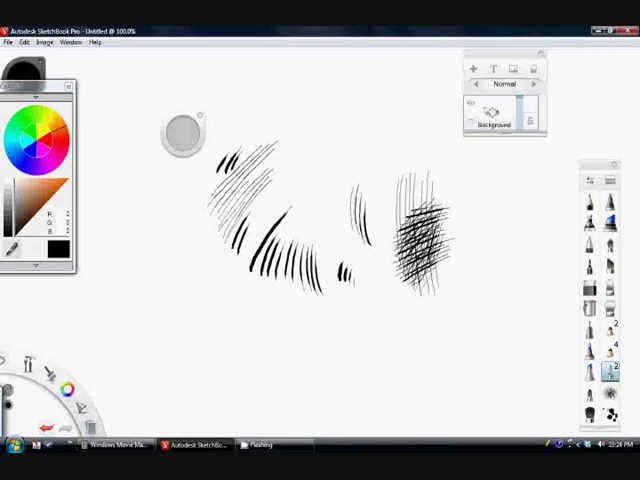
- Begin inking a man's profile head with hatching at the lower left
left_click_drag(158, 233, 195, 262)
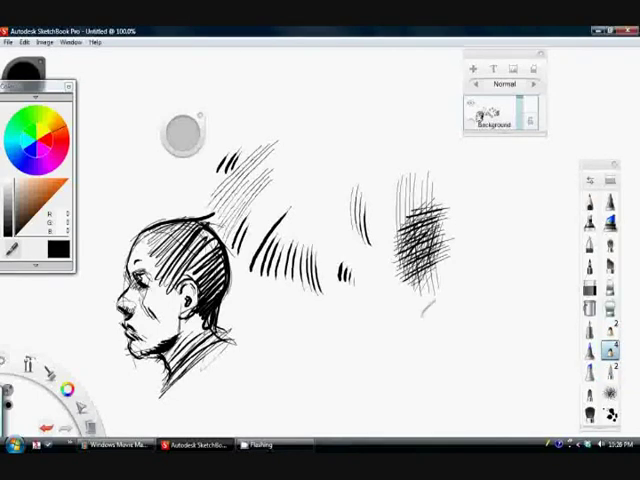
- Hatch a rough skull shape at lower right and switch to the Staring at Death drawing
left_click_drag(415, 340, 445, 295)
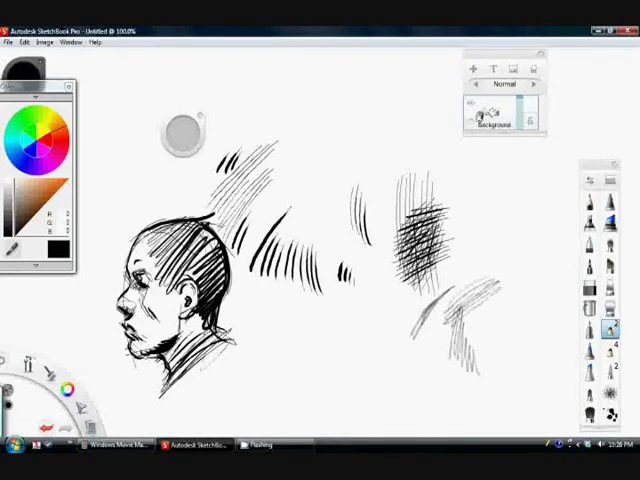
left_click_drag(440, 330, 520, 300)
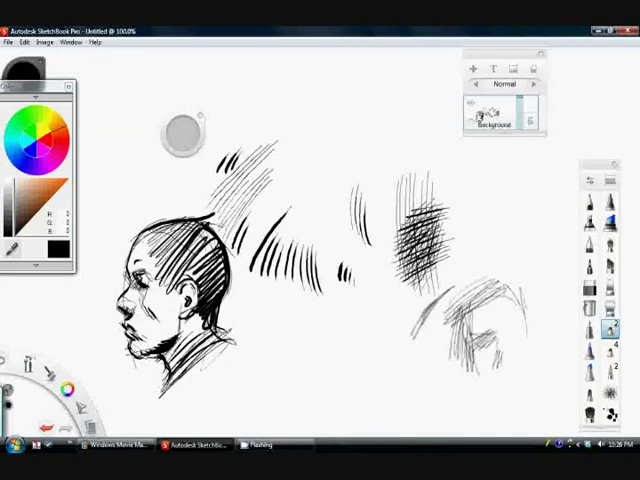
left_click(474, 68)
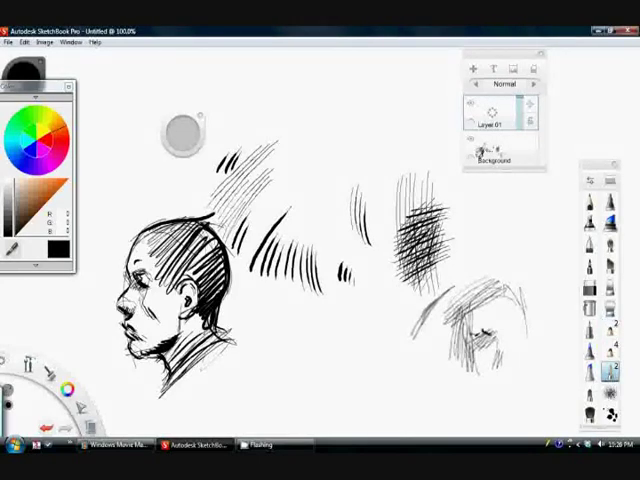
left_click(475, 340)
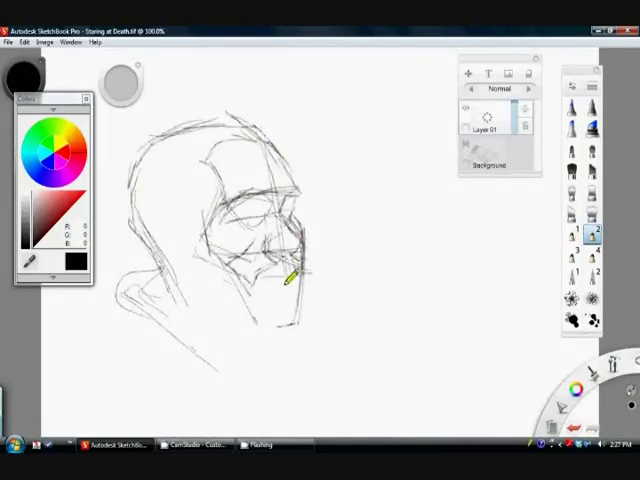
- Pencil the head outline, ear, neck, shoulders, mouth, chin and facial features
left_click_drag(290, 270, 310, 245)
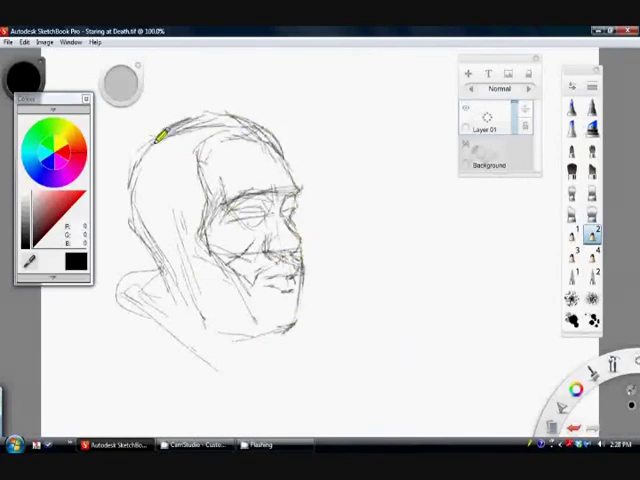
left_click_drag(160, 135, 165, 300)
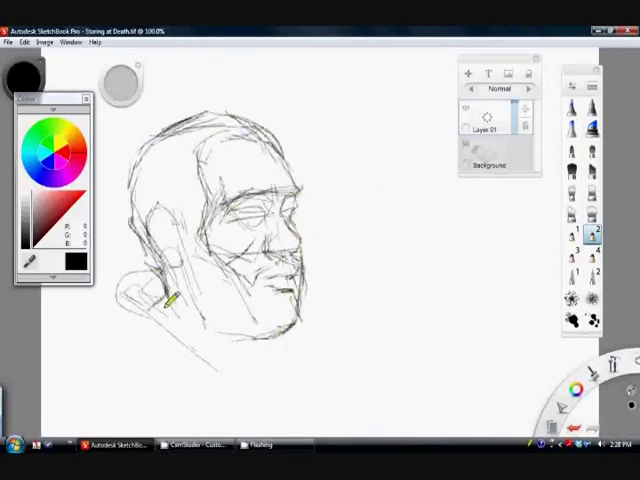
left_click_drag(180, 300, 215, 185)
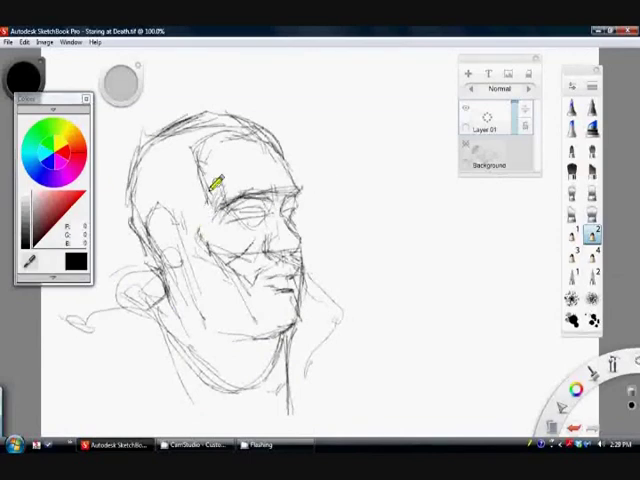
left_click_drag(217, 180, 295, 242)
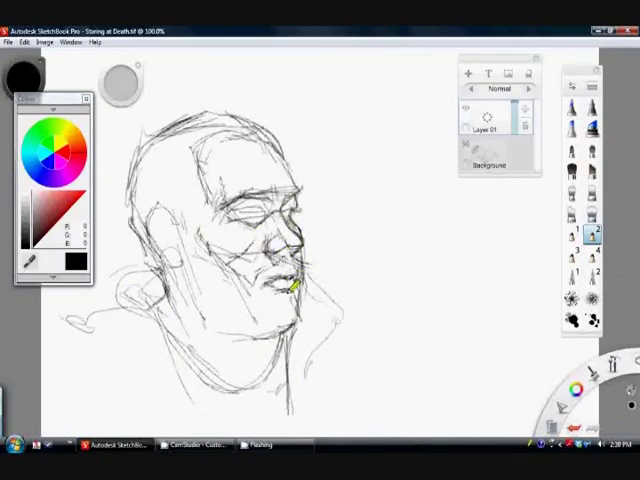
left_click_drag(290, 290, 240, 210)
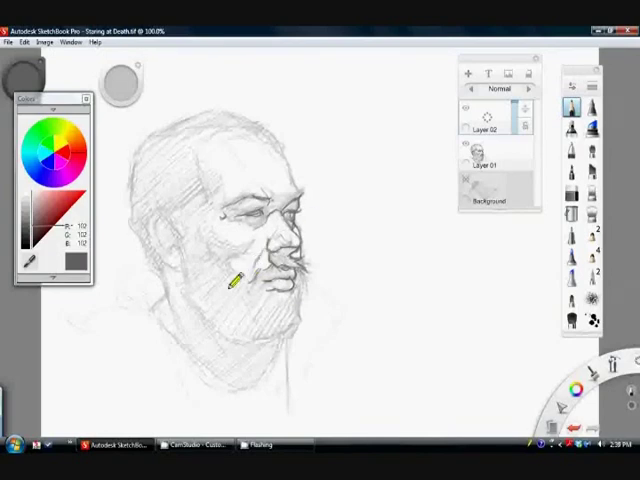
- Sketch the brows, eyes and face shape in grey
left_click_drag(235, 280, 270, 295)
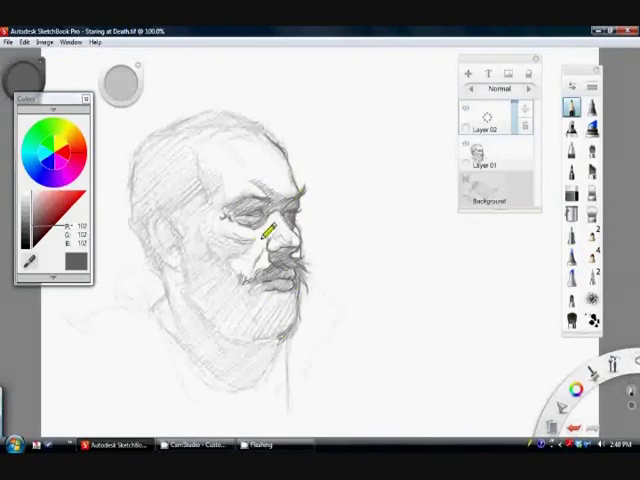
left_click_drag(265, 235, 280, 245)
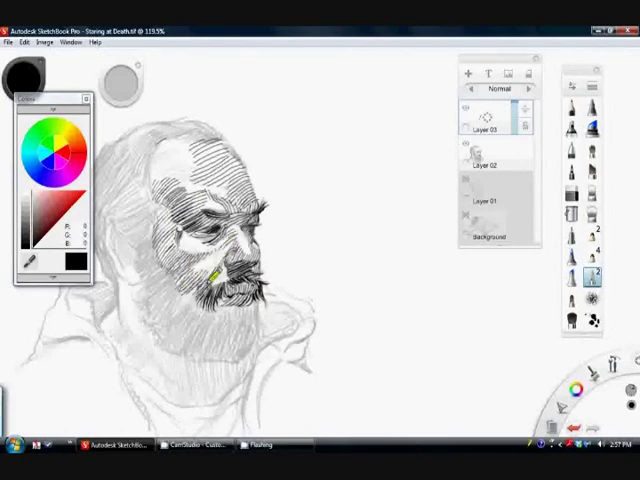
- Crosshatch shading across the man's face with the ink pen
left_click_drag(215, 275, 245, 305)
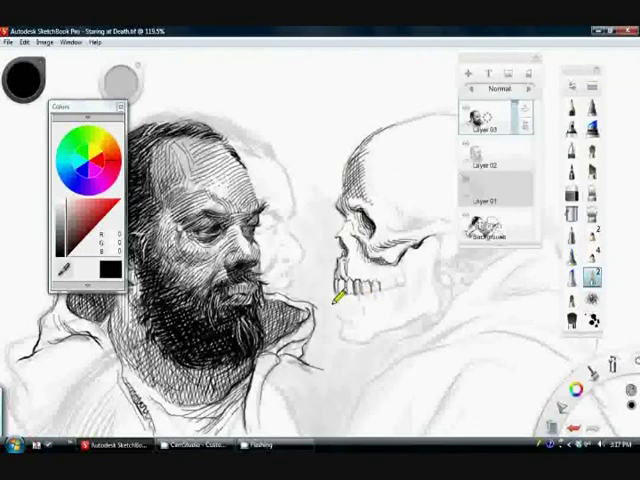
- Ink the skull's jaw and teeth, then its top cranium outline
left_click_drag(345, 290, 355, 320)
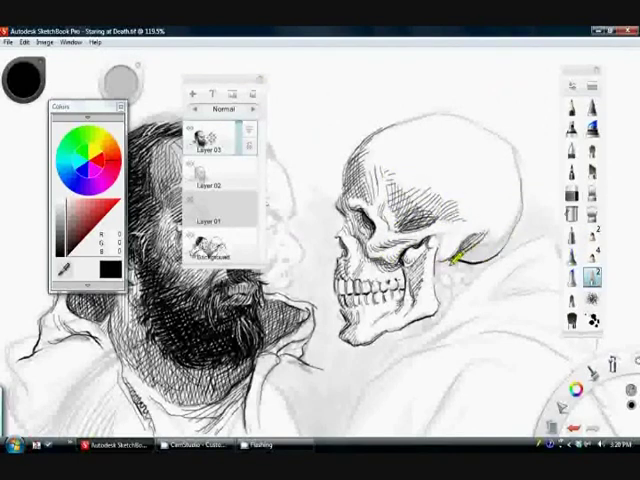
left_click_drag(455, 260, 480, 130)
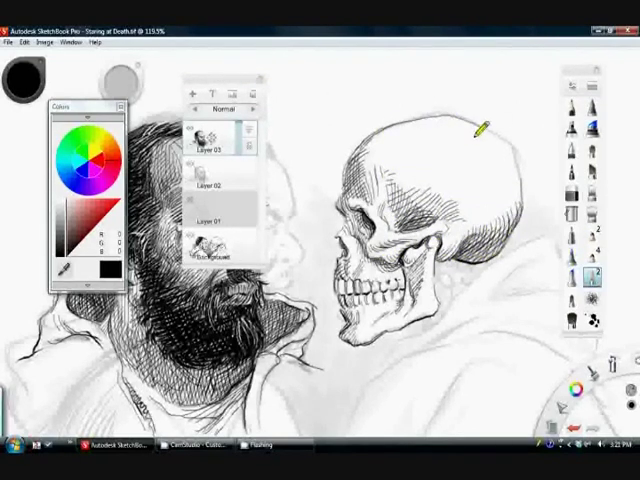